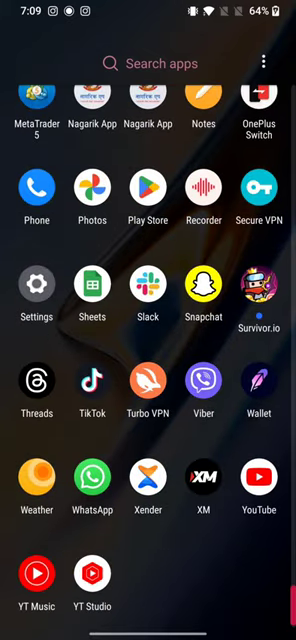
Load gift.survivorio.com in Chrome from the address bar suggestion.
click(256, 287)
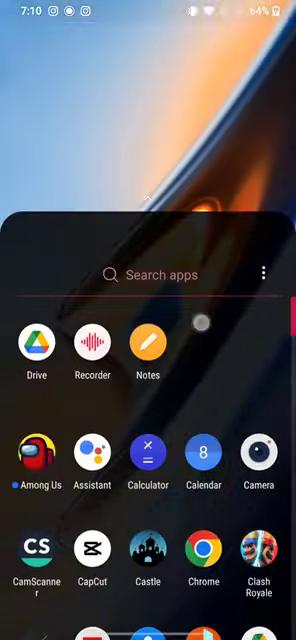
scroll(down, 3)
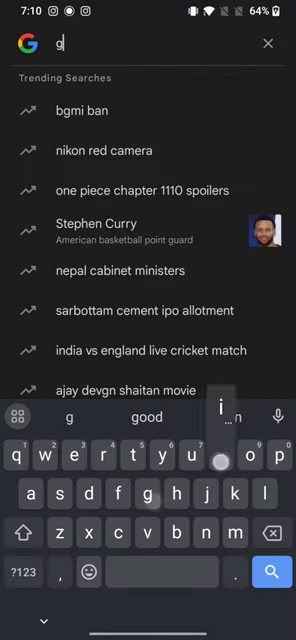
text(gift.survivorio.com)
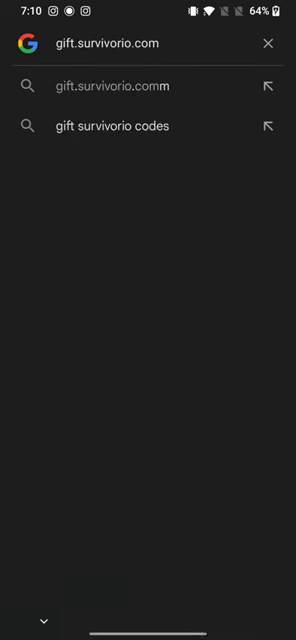
click(148, 43)
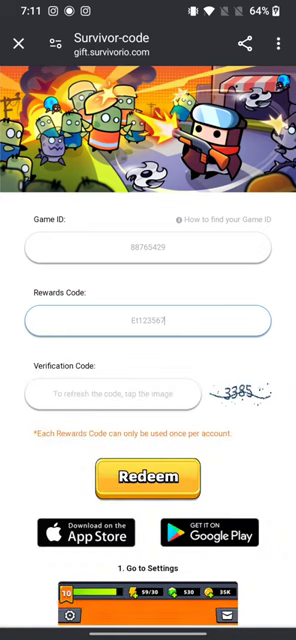
Select the Verification Code field and switch the keyboard to digits.
click(147, 393)
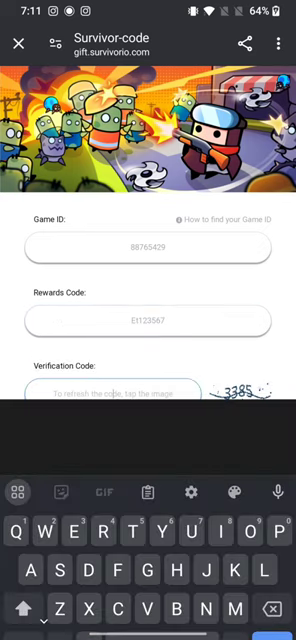
click(26, 599)
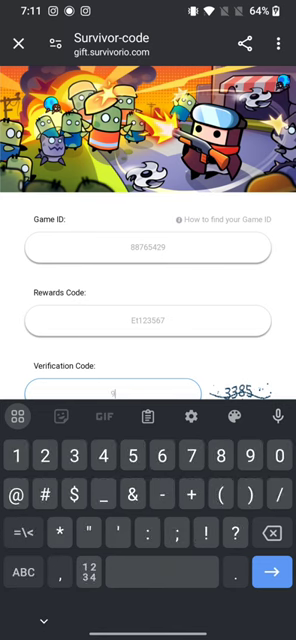